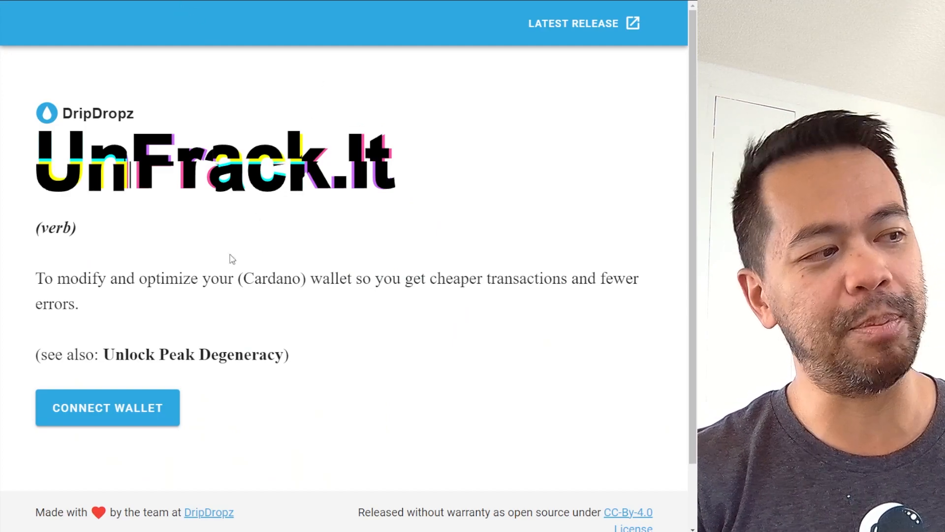
Step: Connect the Nami wallet from the Connect Your Wallet dialog
click(107, 407)
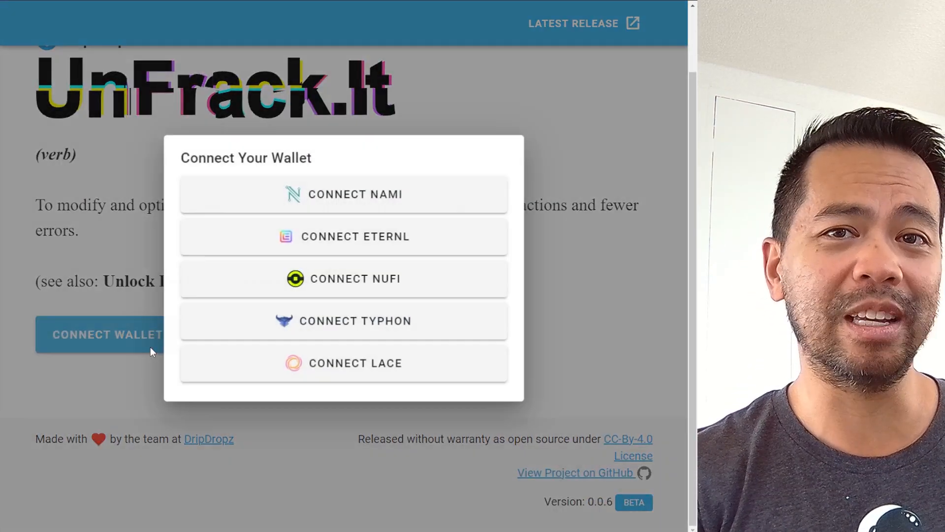
click(344, 194)
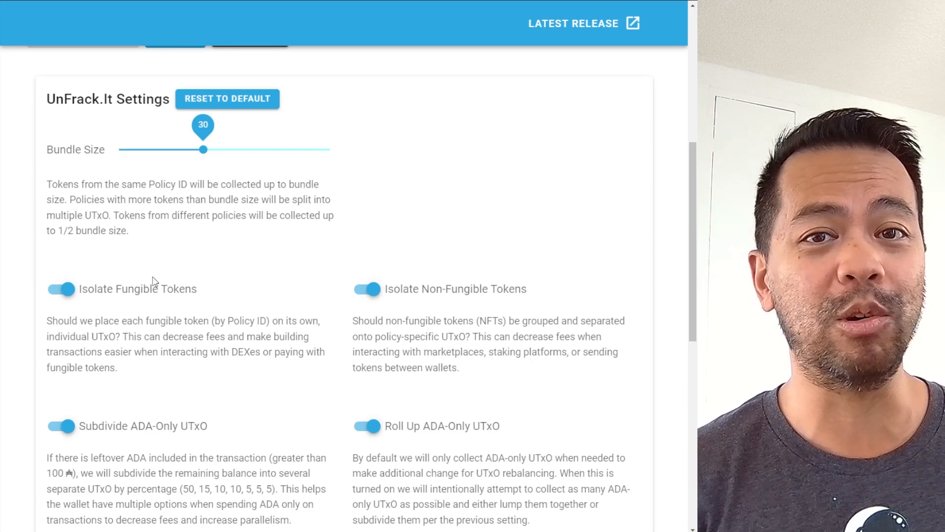
scroll(up, 3)
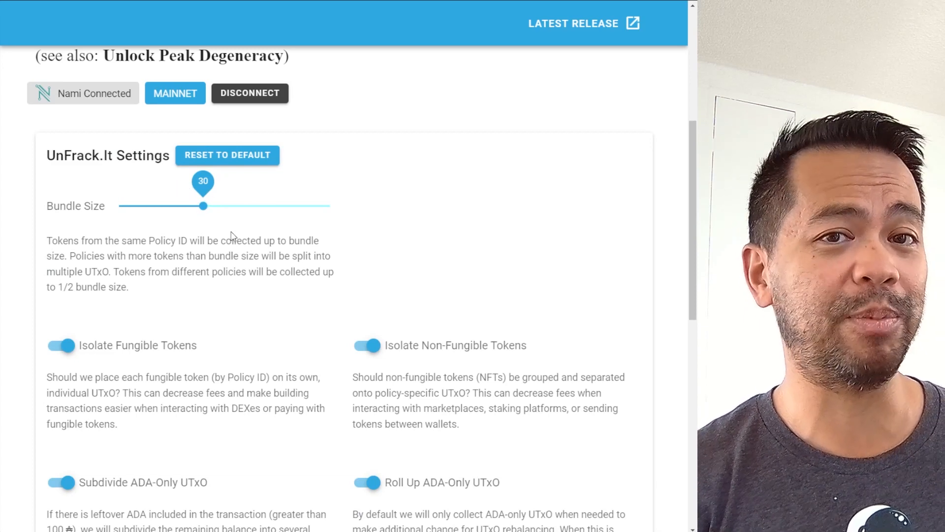
mouse_move(84, 208)
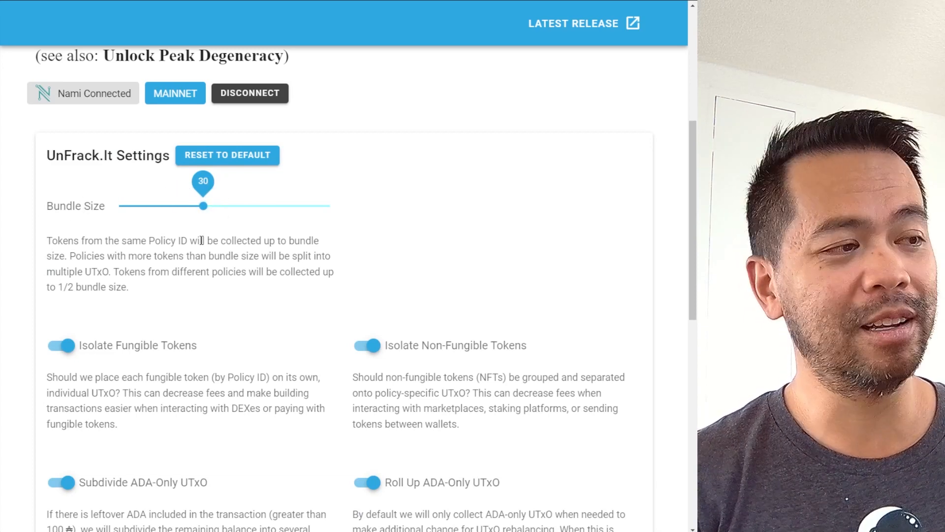
scroll(down, 3)
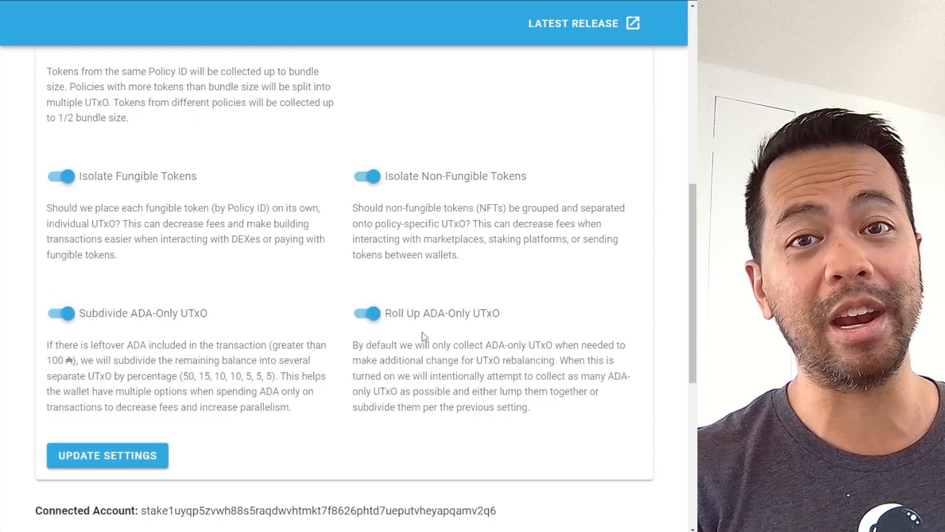
mouse_move(105, 190)
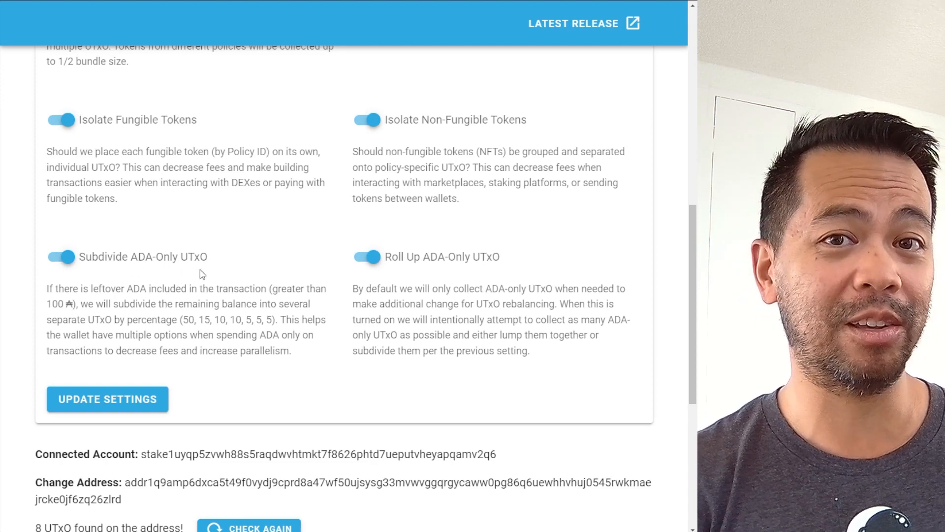
mouse_move(193, 276)
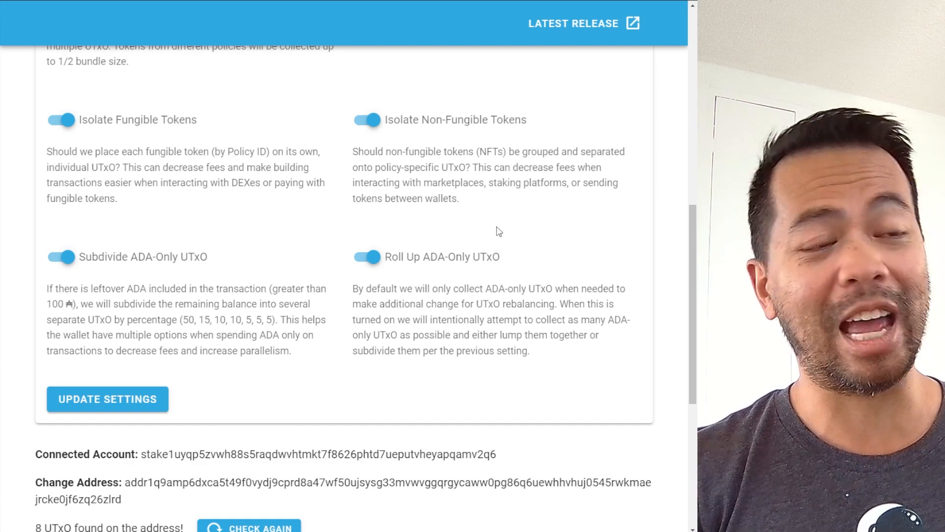
mouse_move(337, 386)
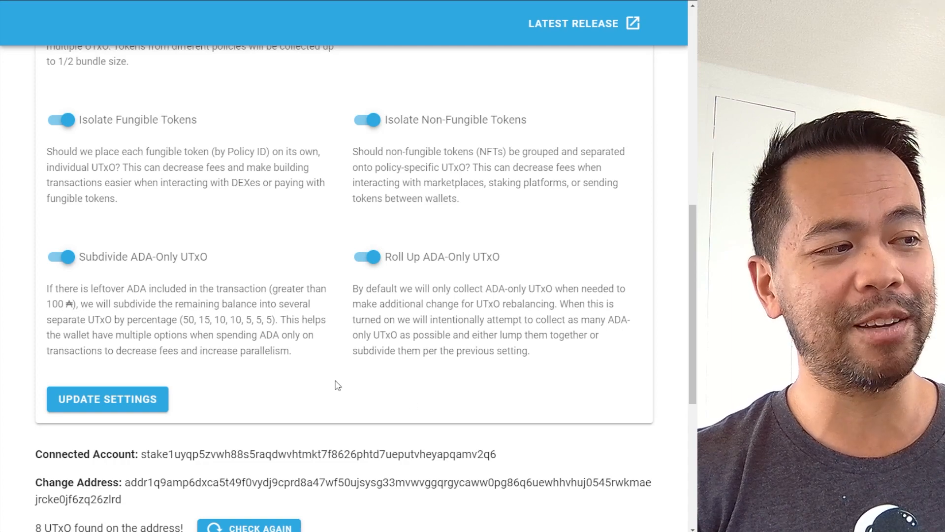
scroll(down, 3)
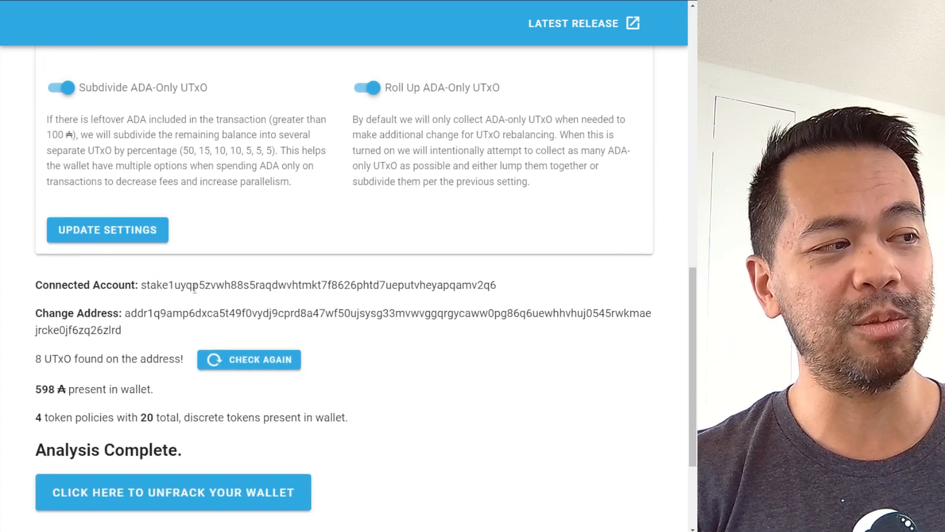
scroll(down, 3)
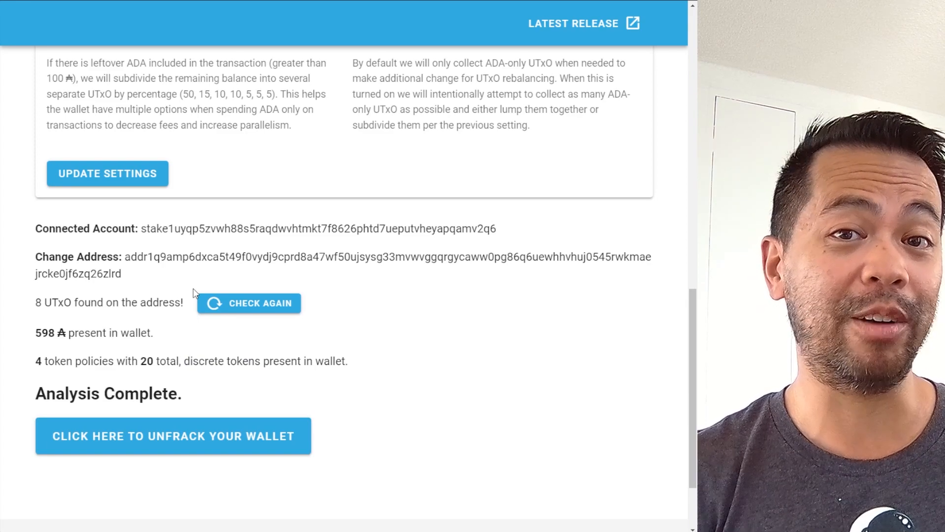
mouse_move(116, 295)
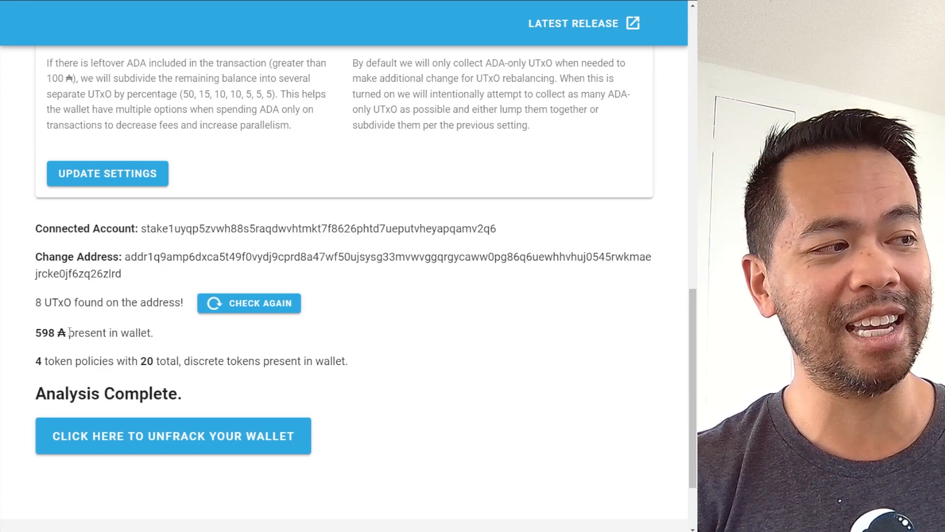
mouse_move(31, 339)
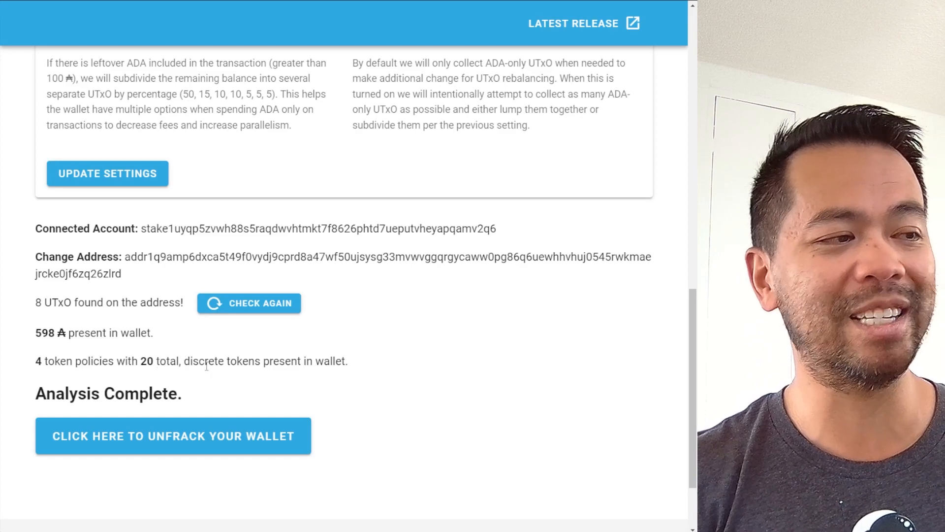
mouse_move(234, 315)
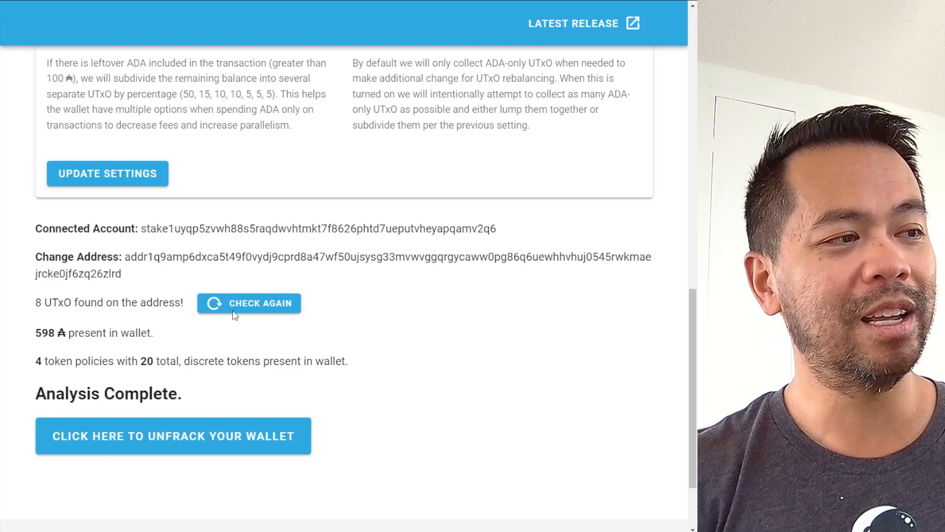
Step: Start unfracking the wallet and add a tip to the transaction
click(173, 436)
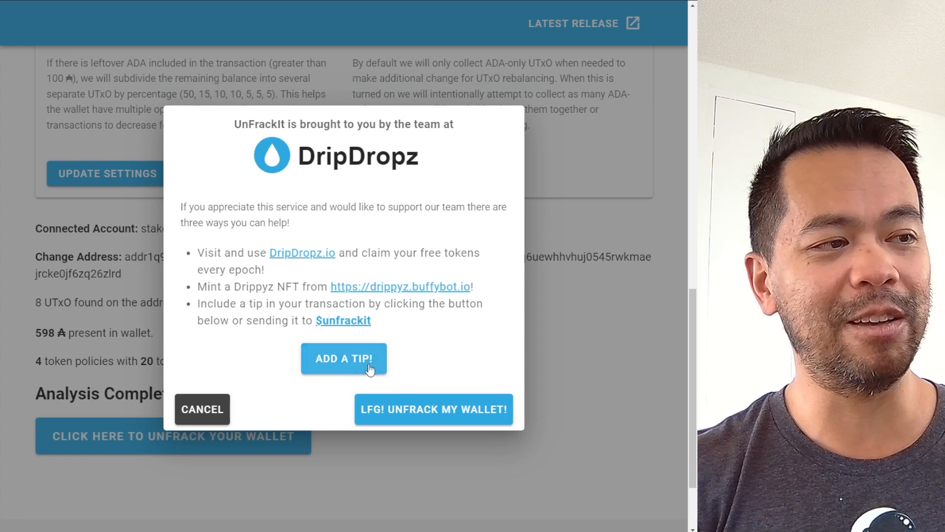
click(343, 357)
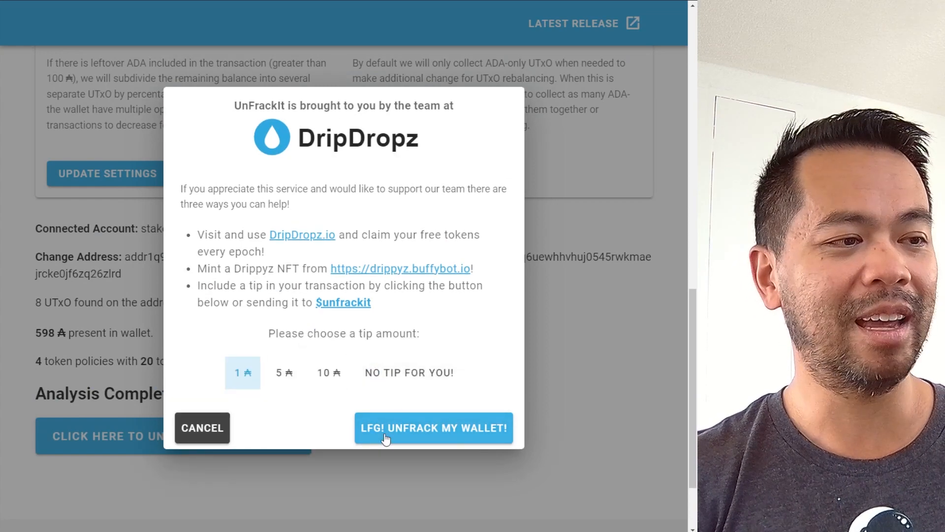
mouse_move(426, 301)
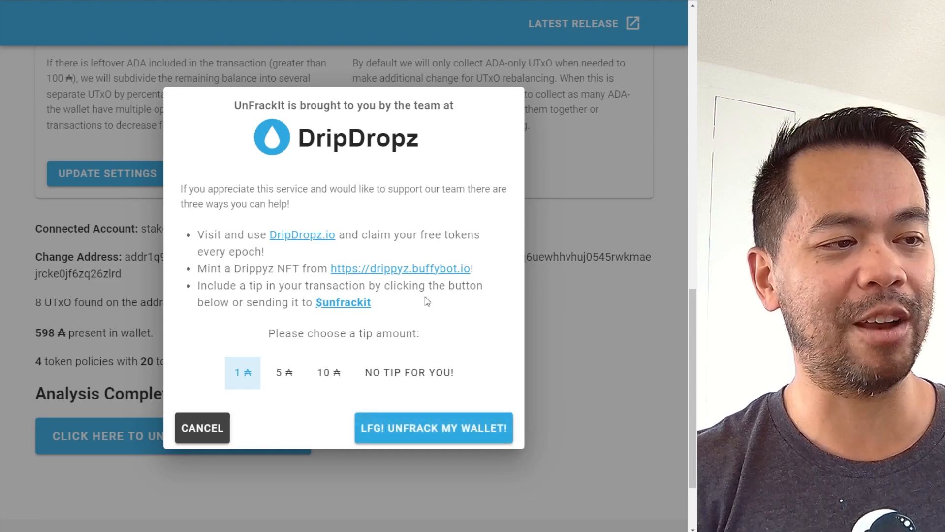
mouse_move(404, 295)
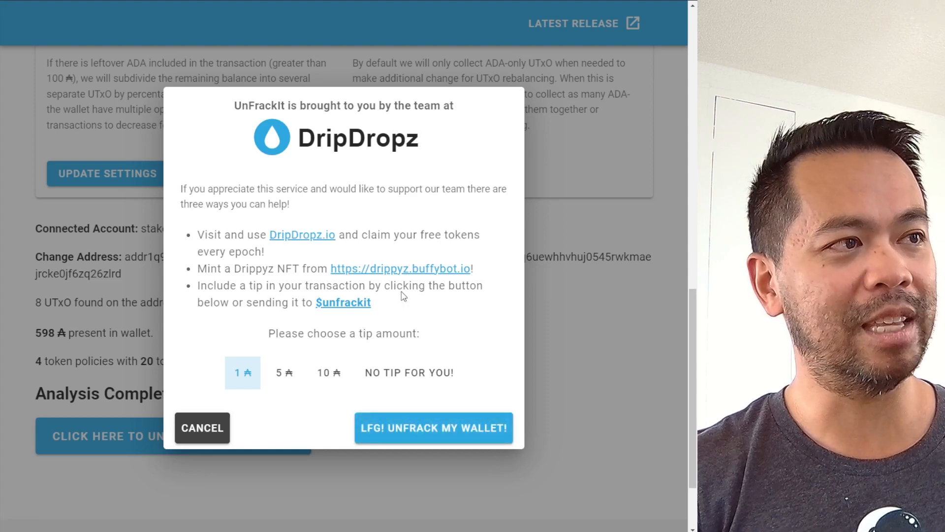
Step: Submit the 'LFG! Unfrack My Wallet!' transaction and dismiss the 'You UnFracked It!' notice
click(433, 428)
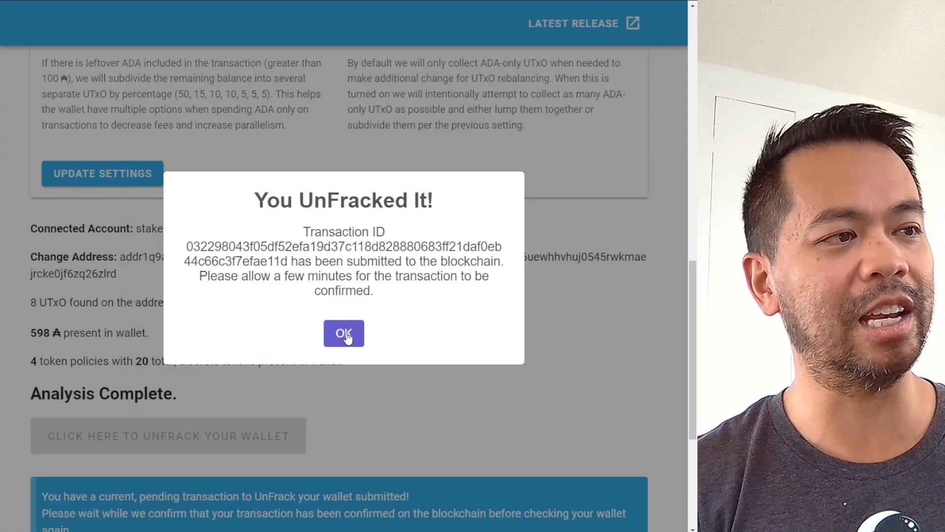
click(343, 333)
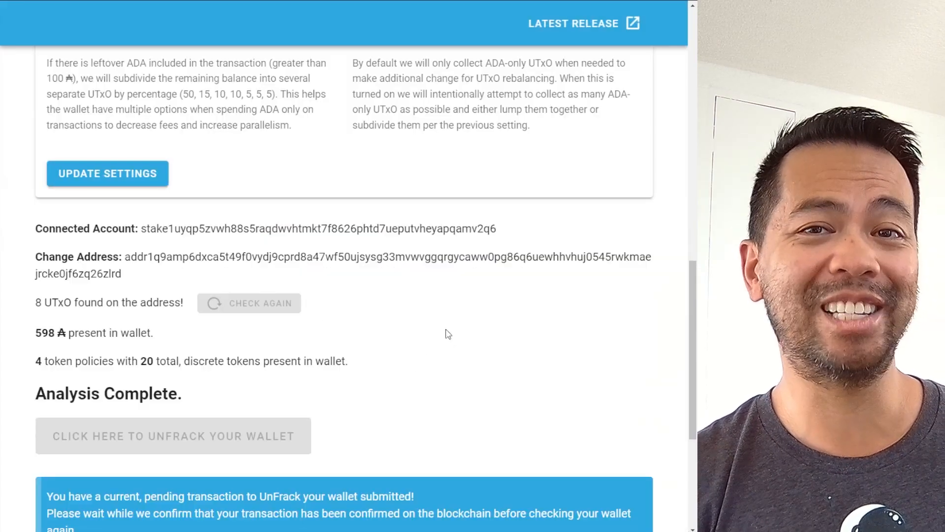
scroll(down, 3)
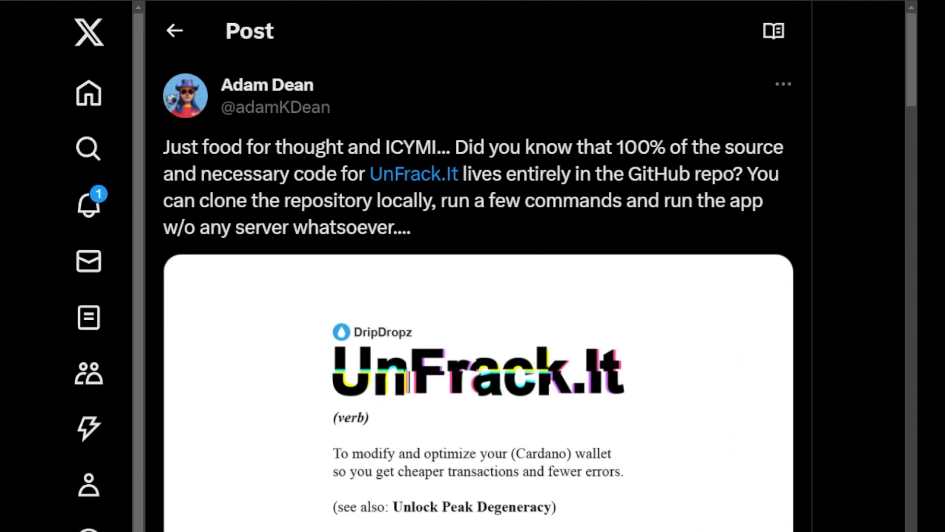
mouse_move(499, 228)
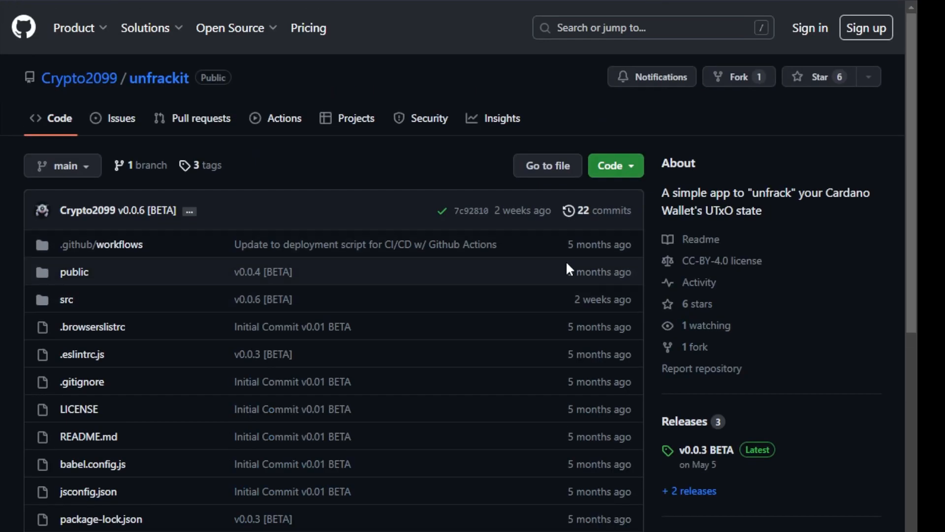
mouse_move(390, 133)
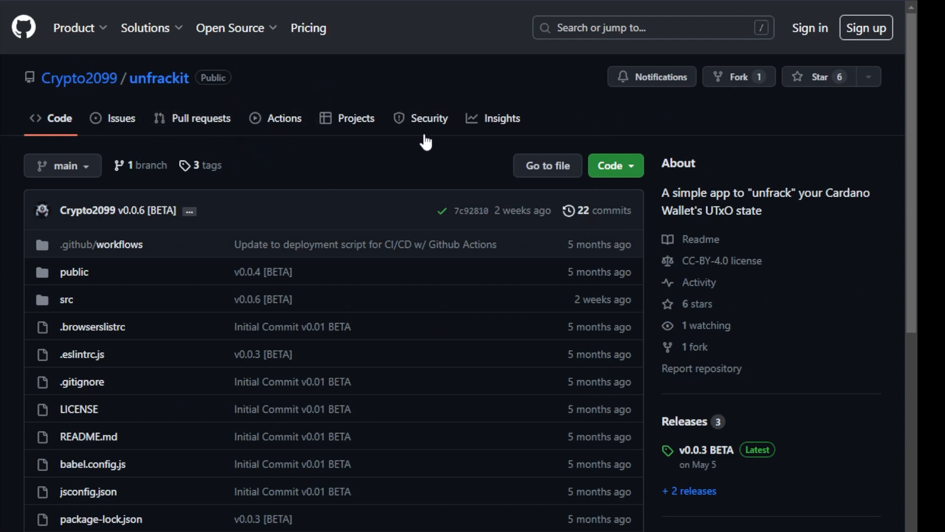
mouse_move(445, 176)
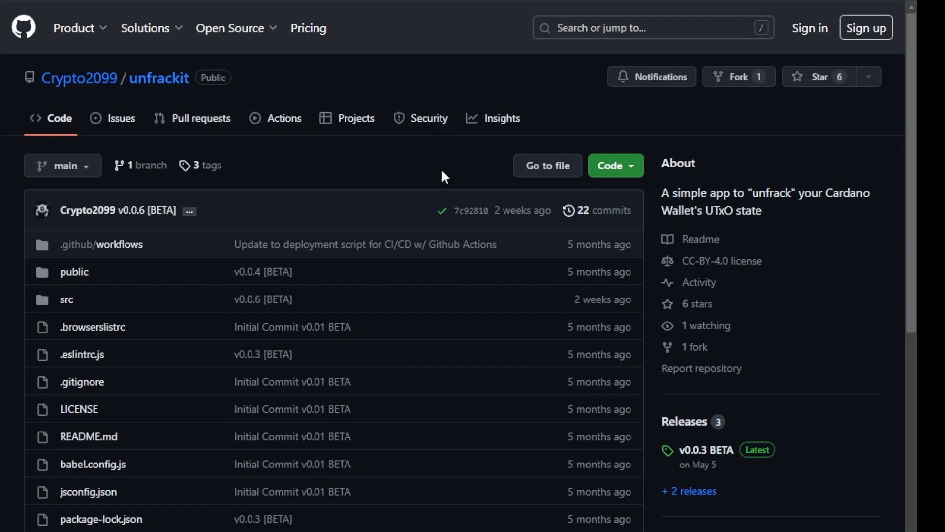